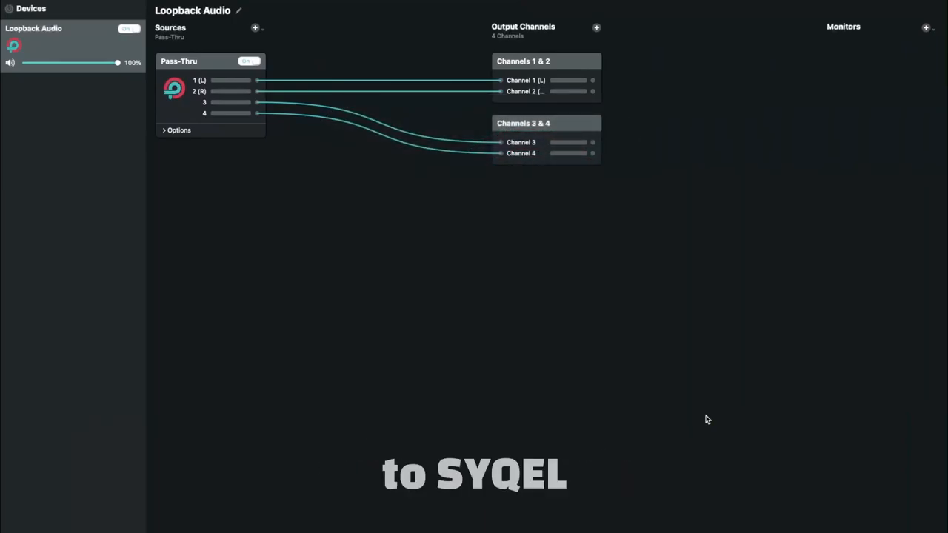
- Capture the Pass-Thru audio from Google Chrome under Running Applications
click(255, 26)
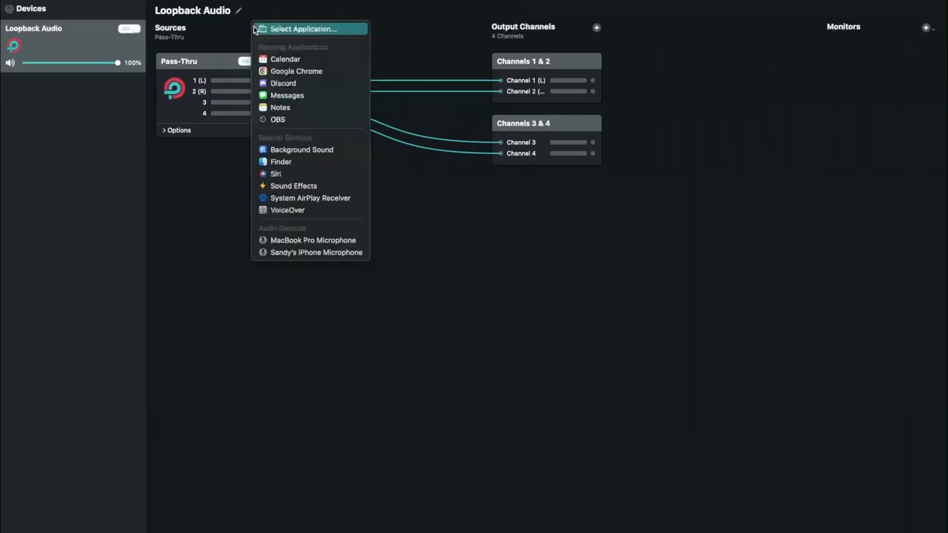
mouse_move(296, 71)
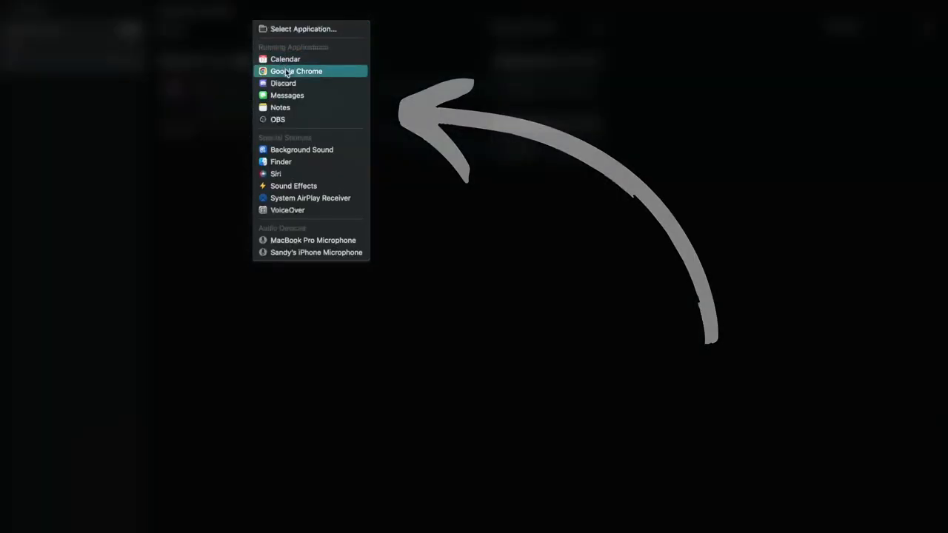
click(296, 71)
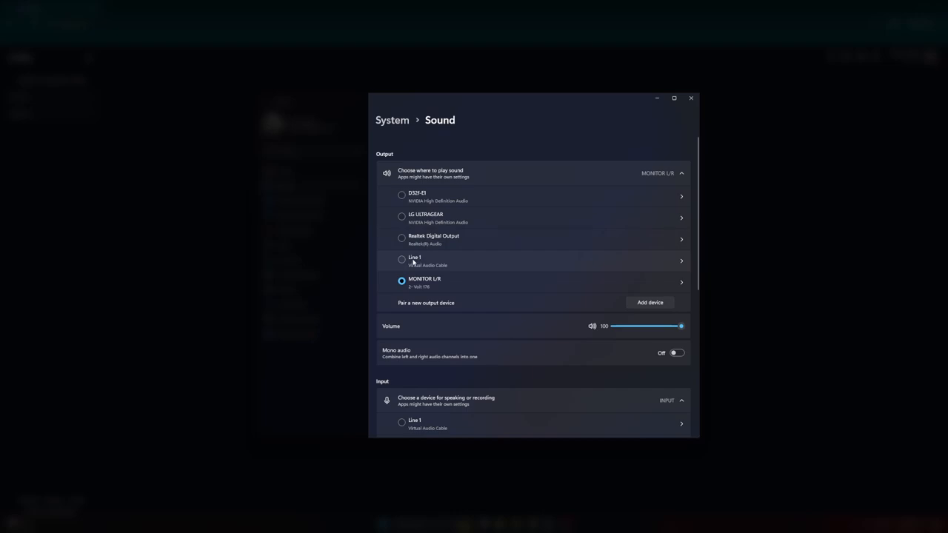
- Route Windows system sound output to Line 1 (Virtual Audio Cable)
click(401, 261)
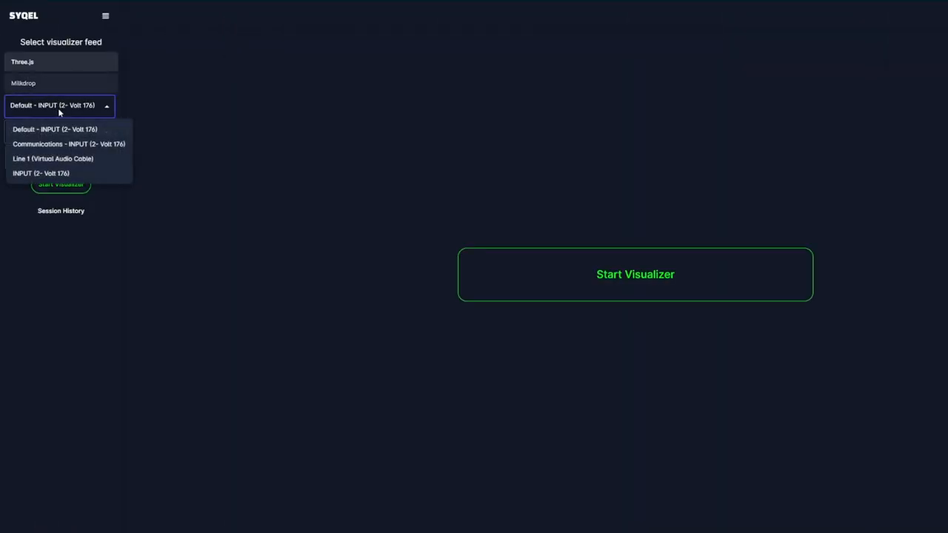
- Feed the visualizer from the Line 1 (Virtual Audio Cable) audio input
click(53, 158)
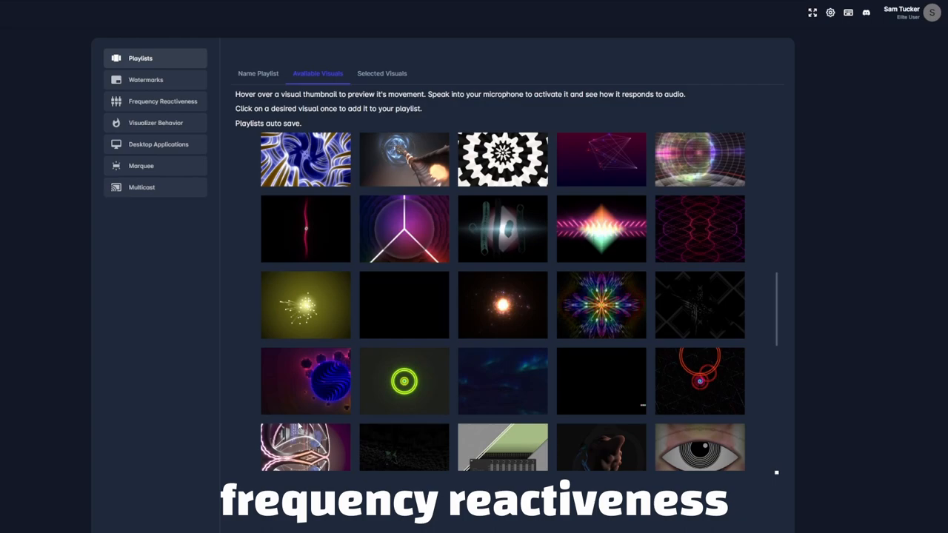
- Review the uploaded watermark logos, then move on to Visualizer Behavior settings
click(145, 80)
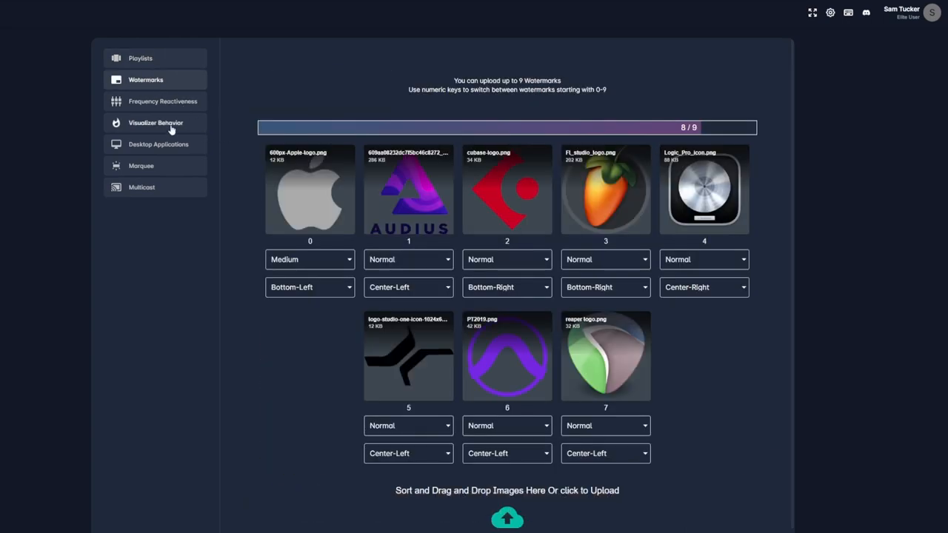
click(155, 121)
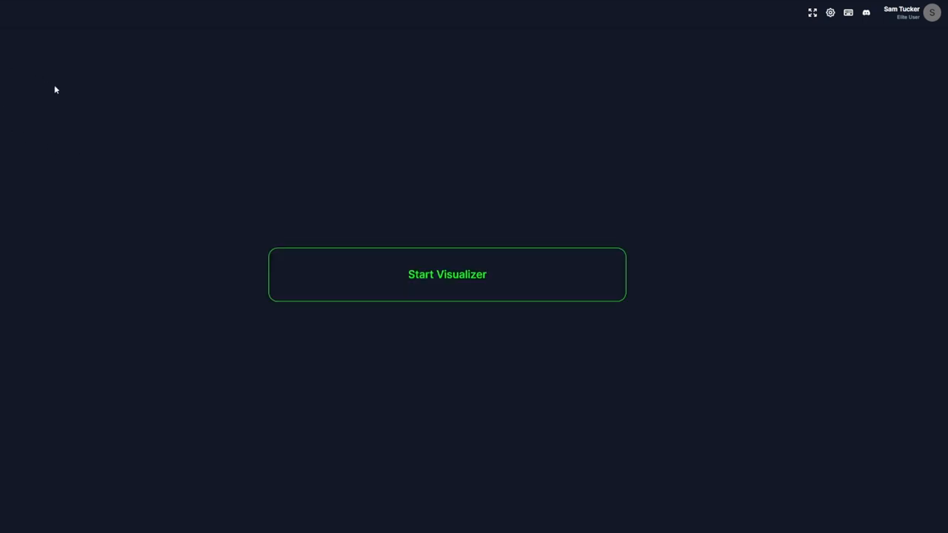
mouse_move(447, 278)
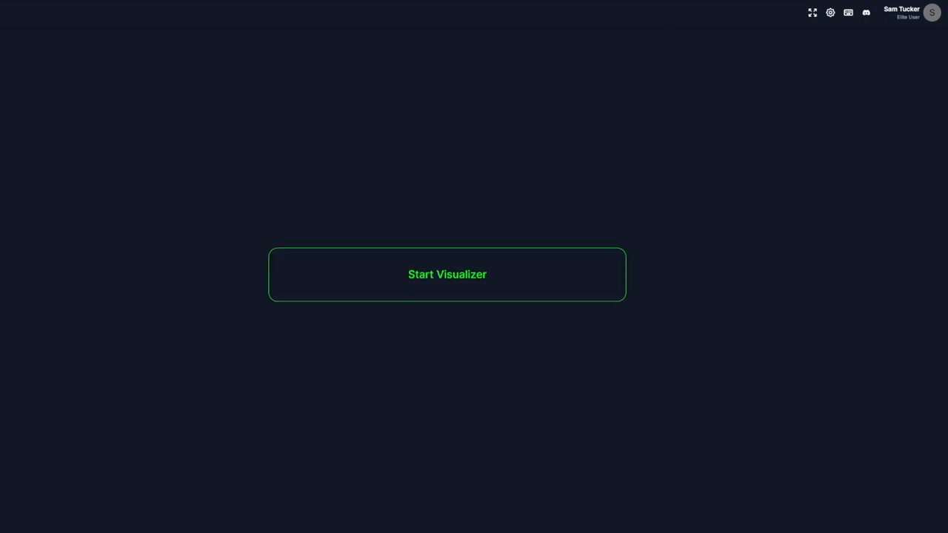
- Start the visualizer full screen, cycle visuals back and forth, and turn on the marquee text
click(447, 274)
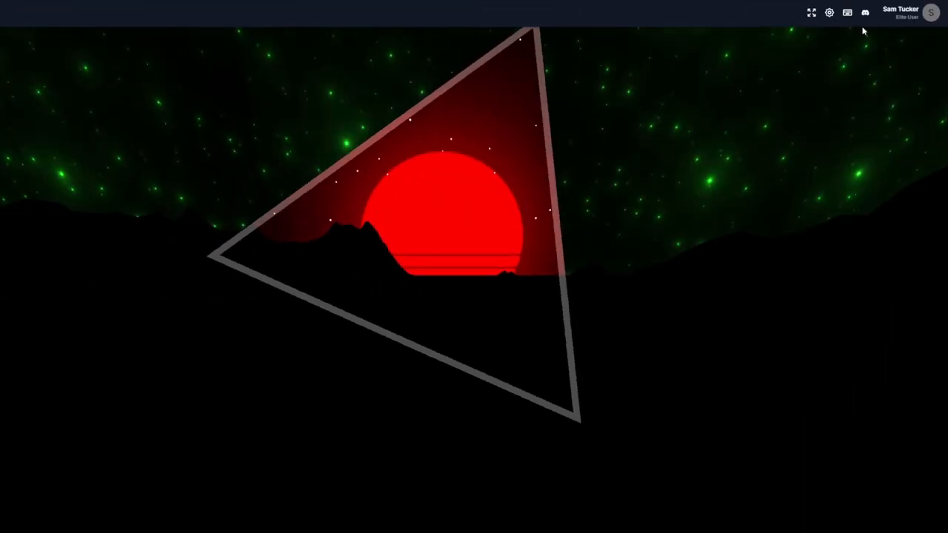
key(Backspace)
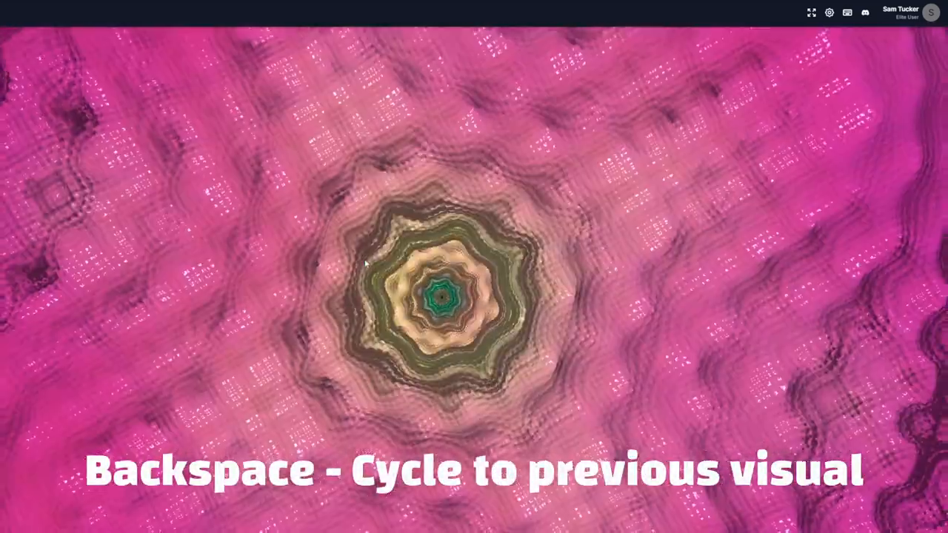
key(backspace)
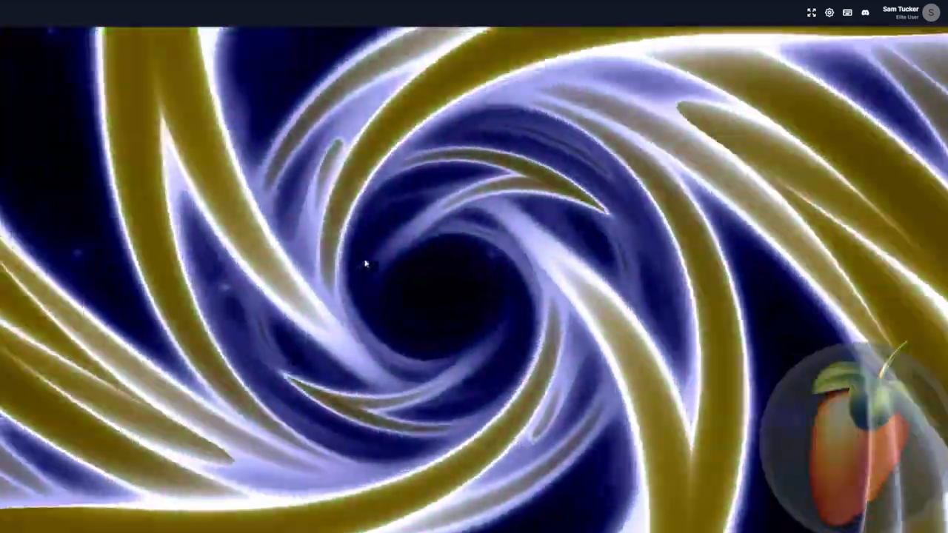
key(m)
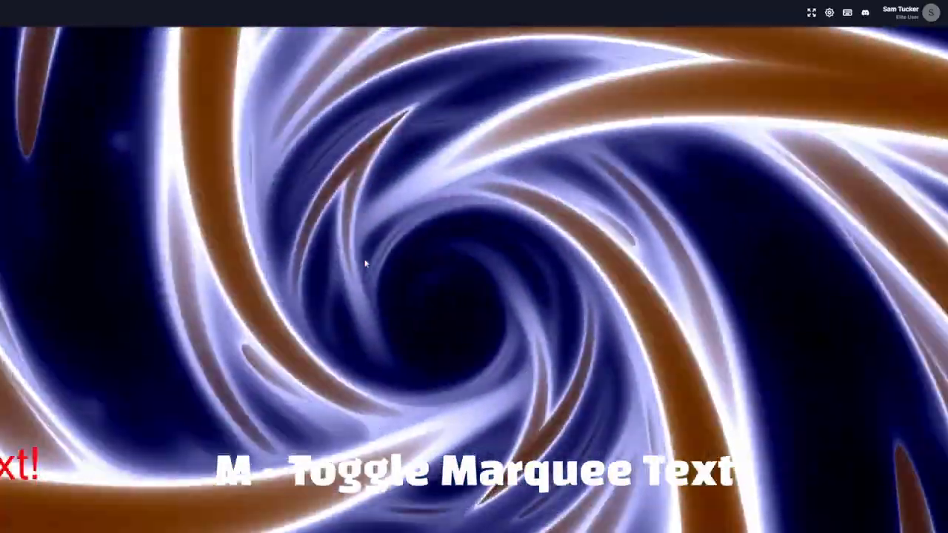